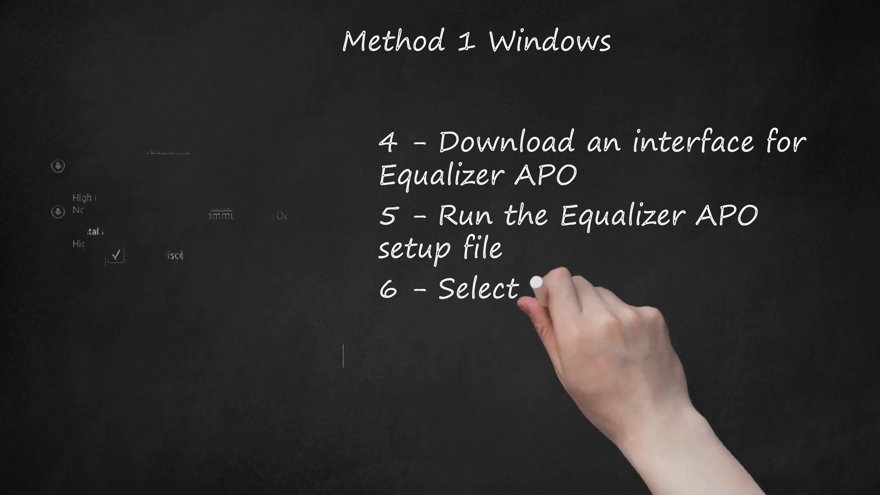
text(your audio device)
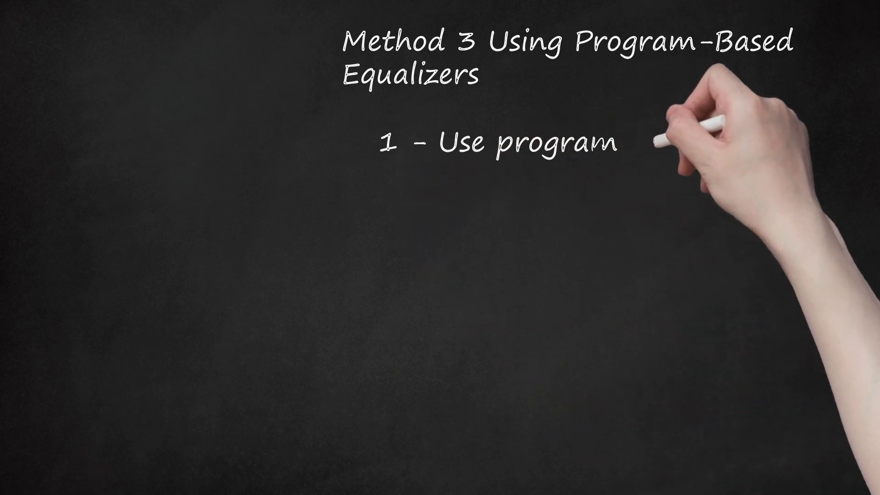
text(-based equalizers)
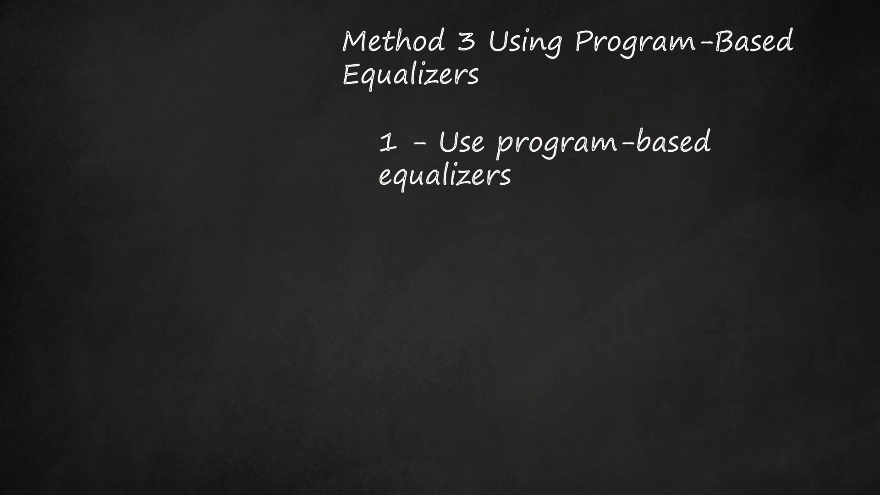